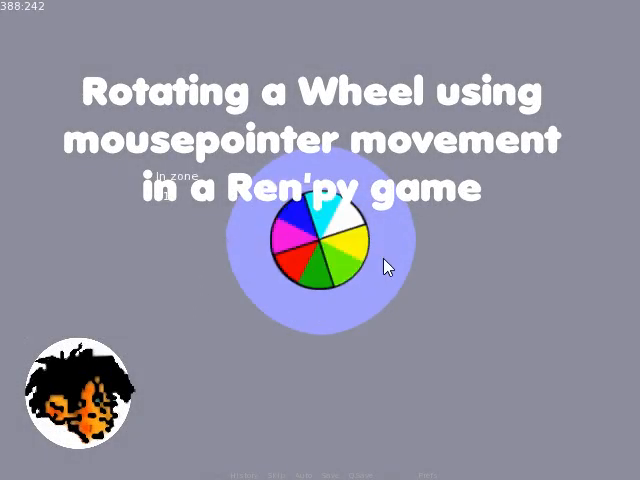
mouse_move(325, 311)
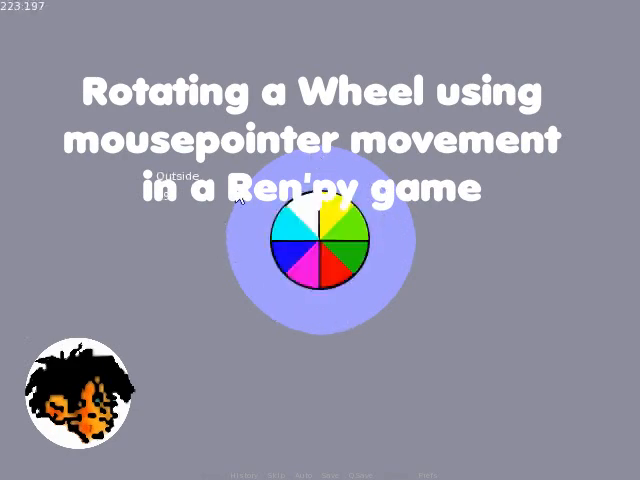
mouse_move(355, 175)
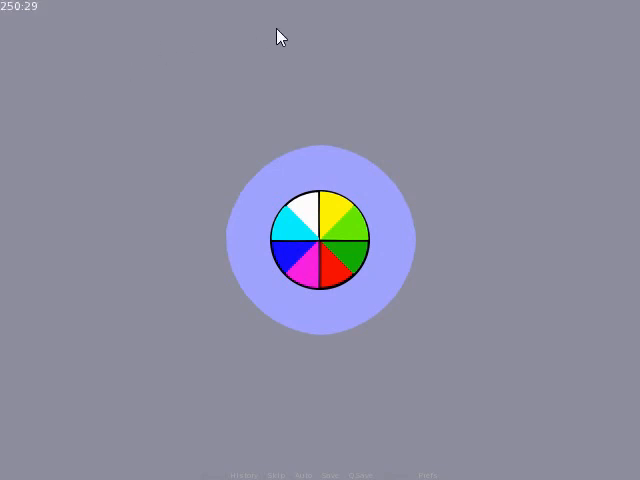
mouse_move(208, 190)
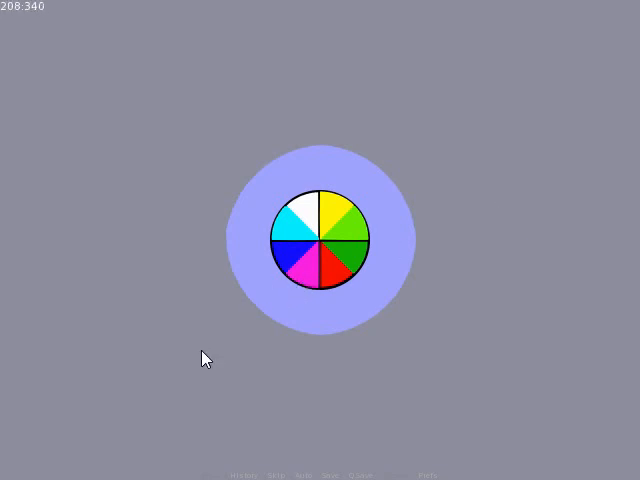
mouse_move(218, 139)
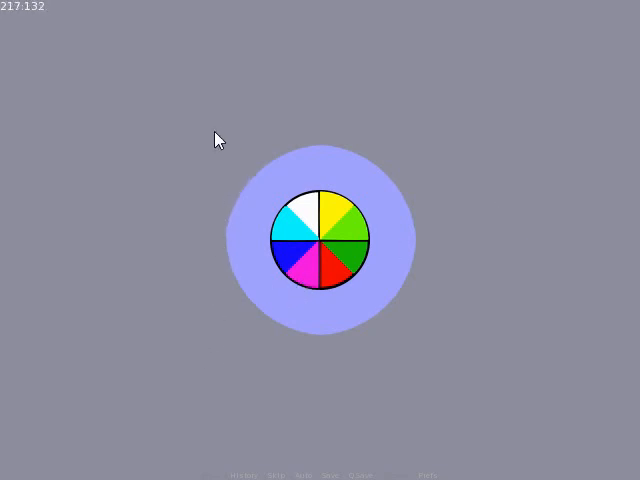
mouse_move(235, 335)
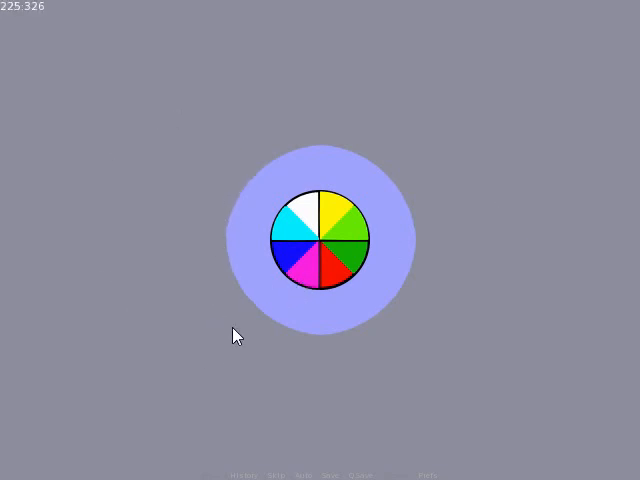
mouse_move(463, 224)
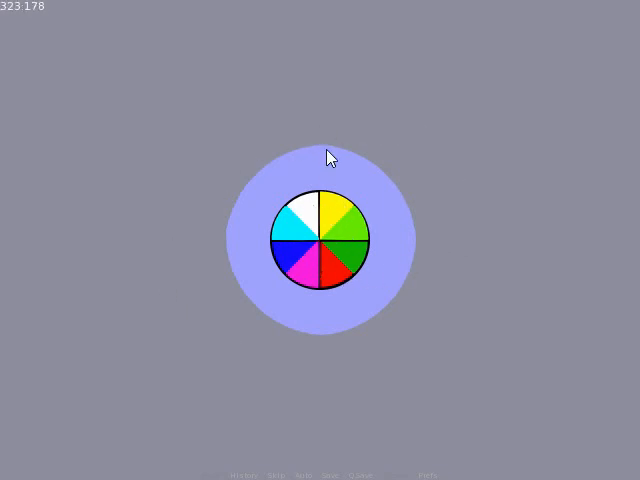
mouse_move(320, 237)
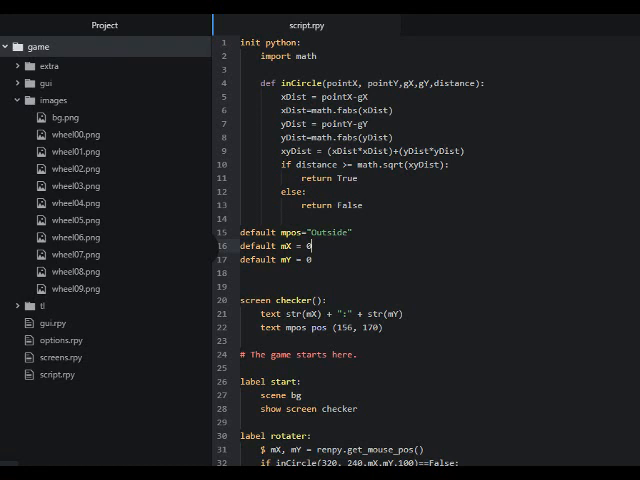
scroll(down, 3)
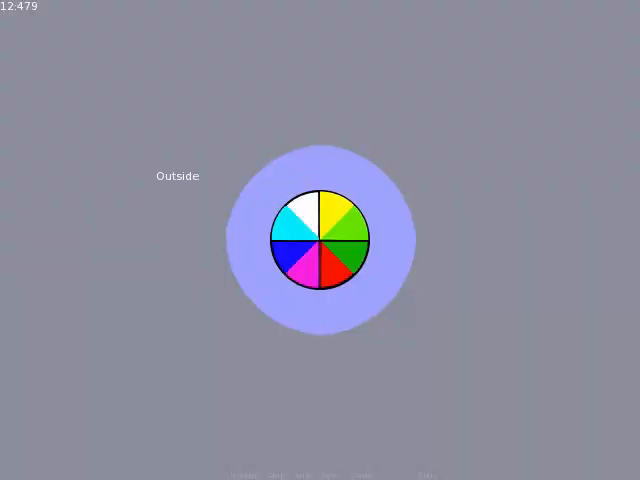
mouse_move(305, 190)
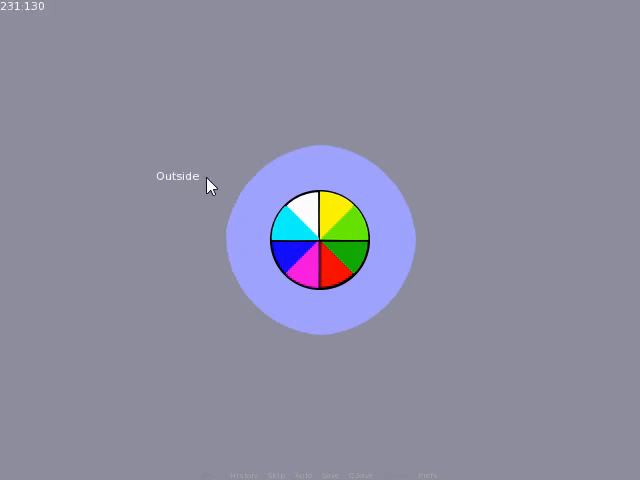
mouse_move(283, 244)
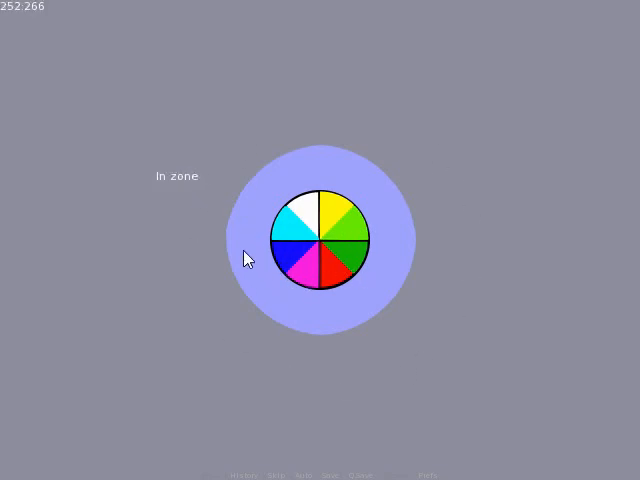
mouse_move(362, 188)
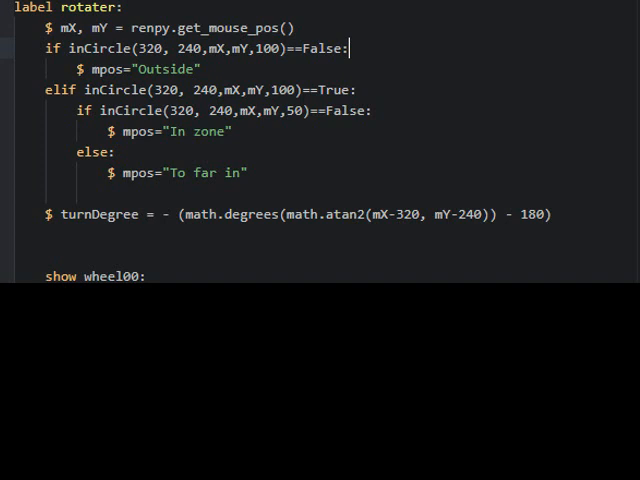
scroll(up, 3)
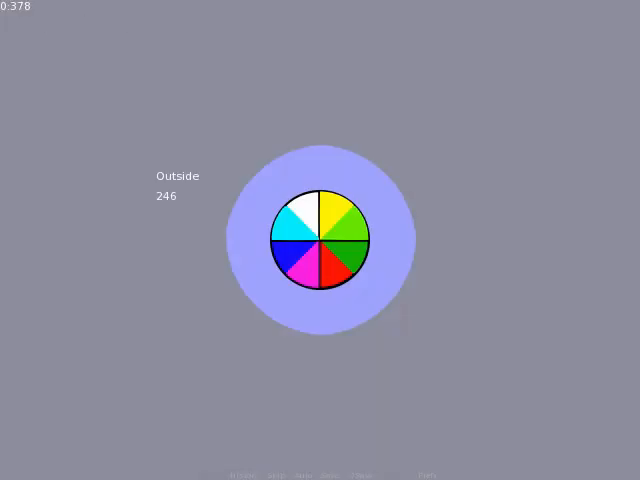
mouse_move(266, 237)
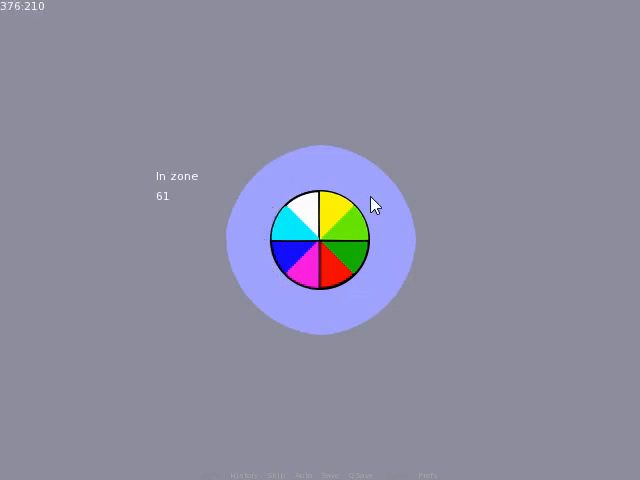
mouse_move(296, 182)
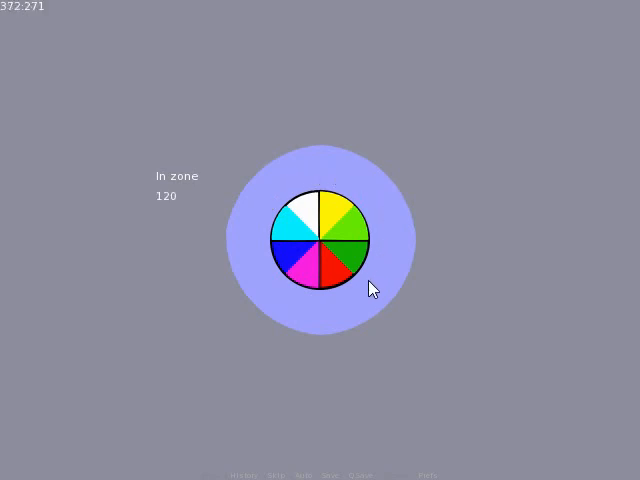
mouse_move(257, 210)
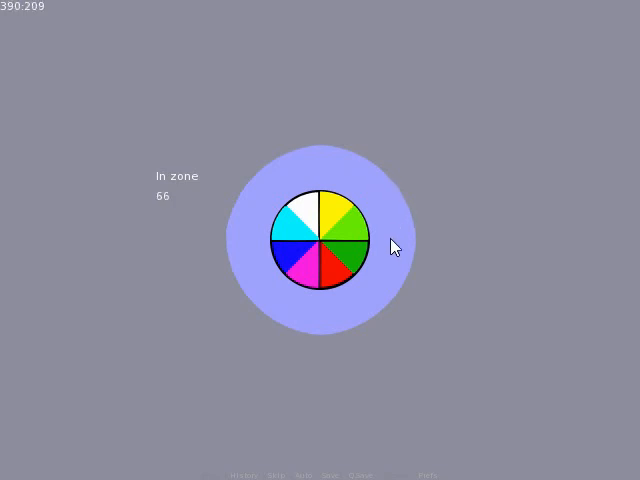
mouse_move(283, 190)
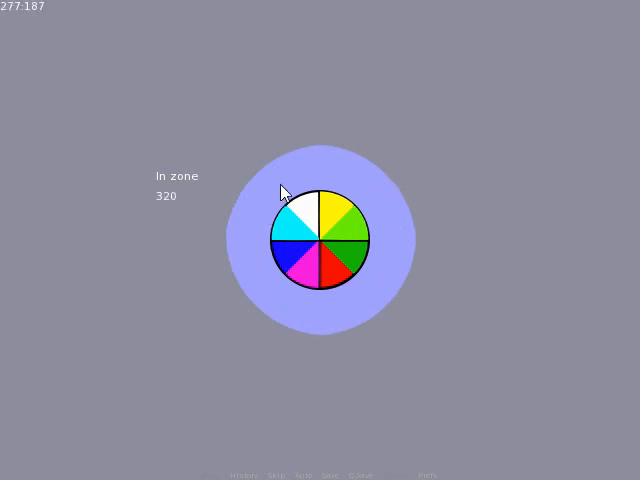
mouse_move(478, 202)
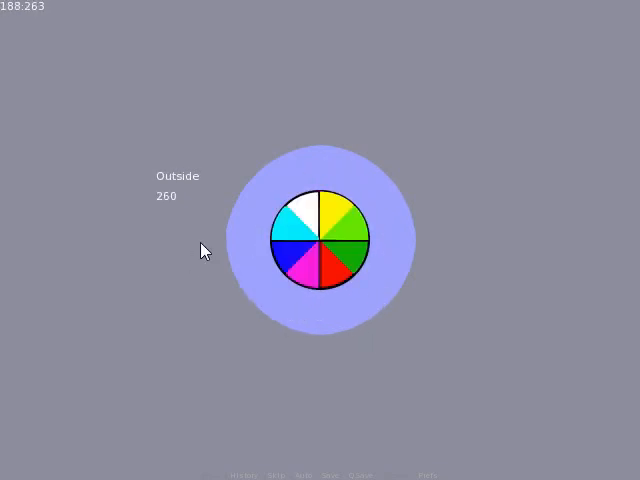
mouse_move(267, 187)
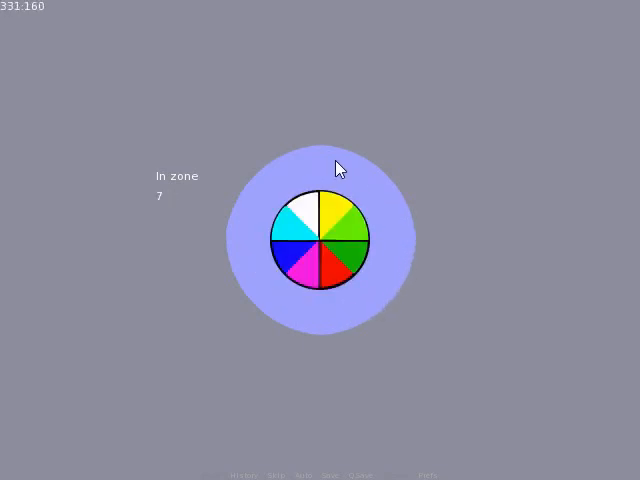
mouse_move(377, 178)
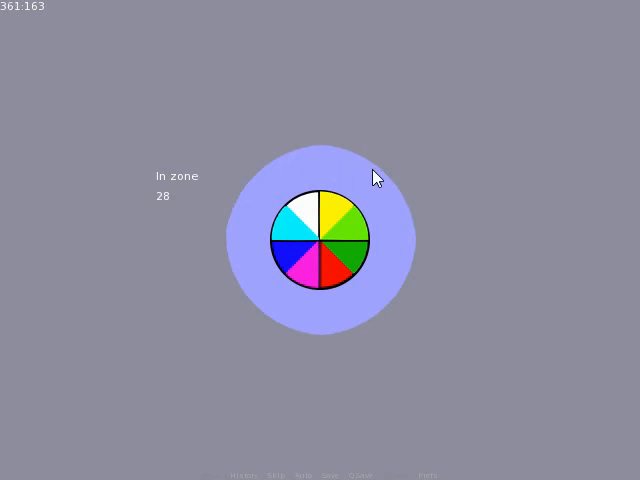